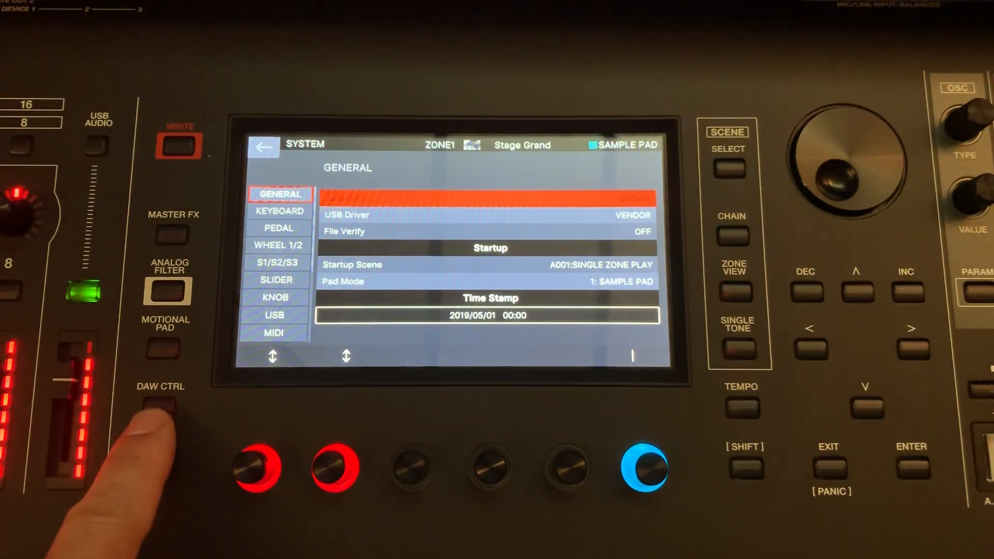
- Enter DAW Control mode so the Fantom shows Logic's mixer for tracks 9–16
{"action": "left_click", "coordinate": [160, 405]}
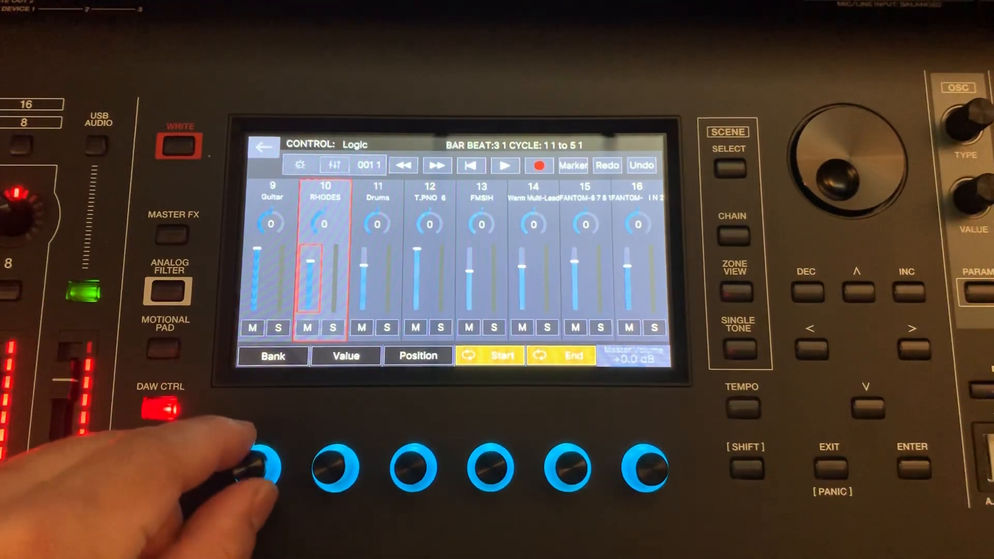
- Bank the Logic mixer down to tracks 1–8 and make track 8 the active track
{"action": "left_click", "coordinate": [272, 355]}
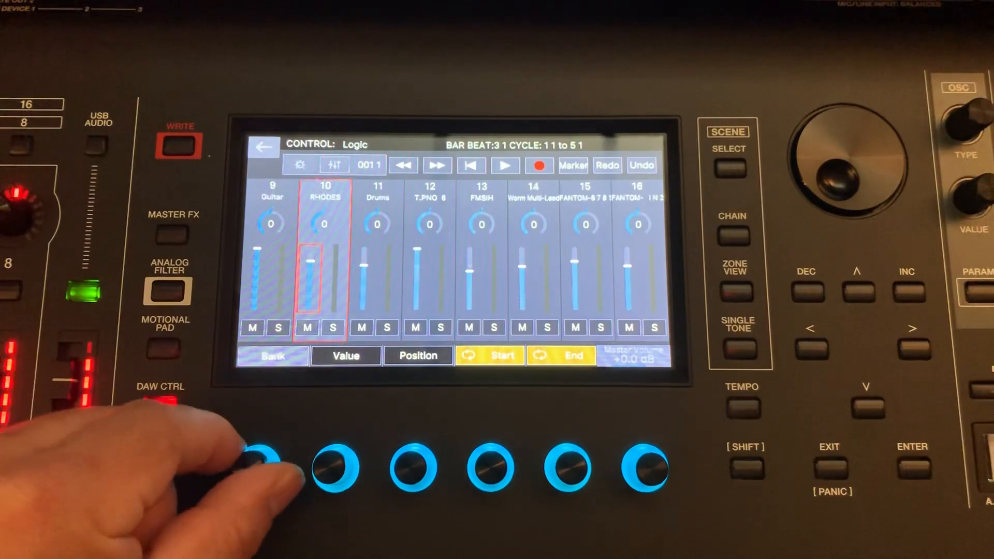
{"action": "left_click", "coordinate": [272, 355]}
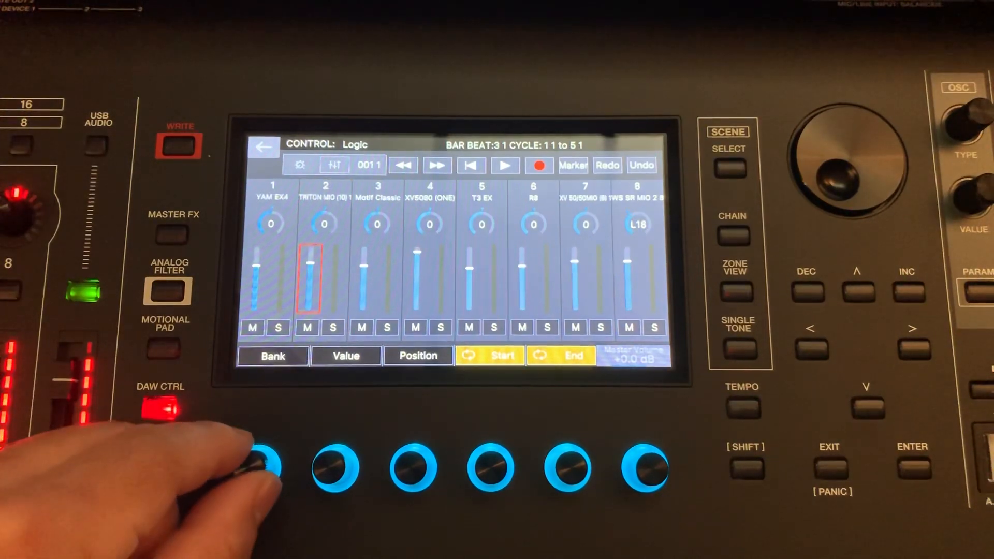
{"action": "left_click", "coordinate": [272, 355]}
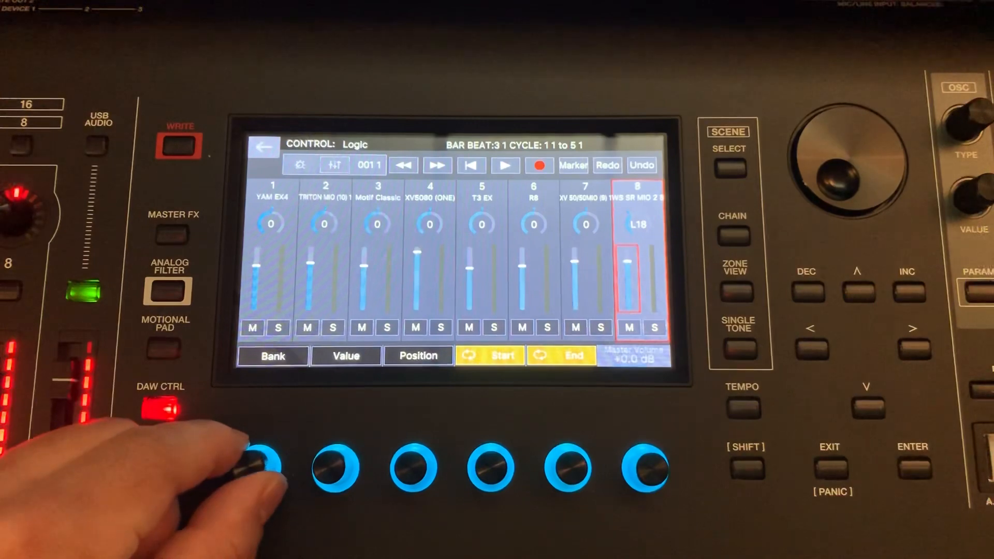
{"action": "left_click", "coordinate": [273, 355]}
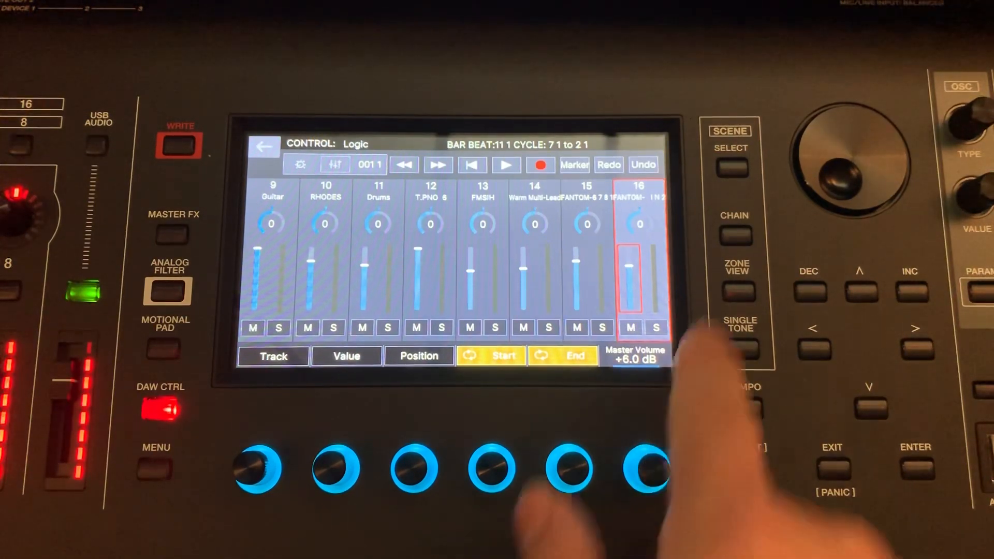
- Show the zone view of scene C023:BC JAZZY with Zone 1 on the Stage Grand tone
{"action": "left_click", "coordinate": [730, 165]}
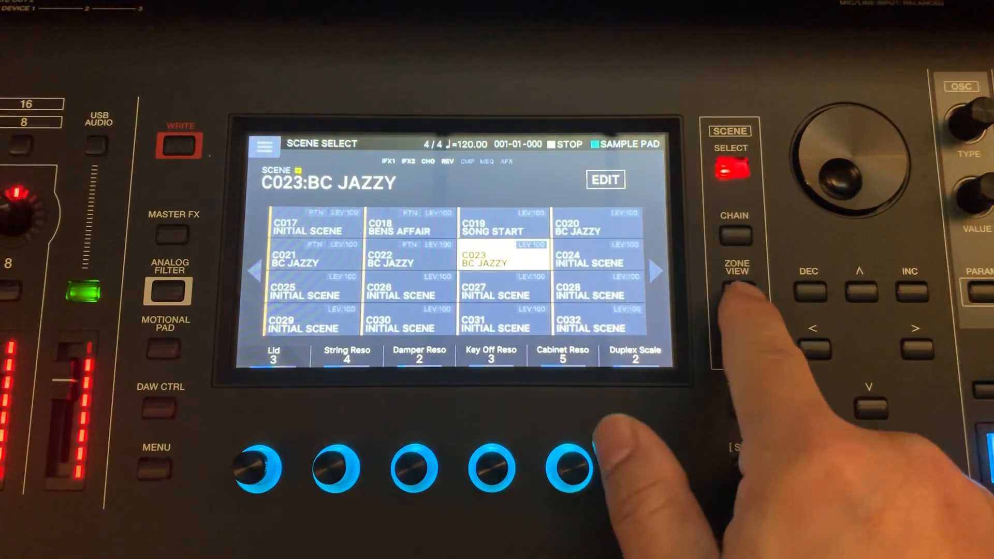
{"action": "left_click", "coordinate": [736, 290]}
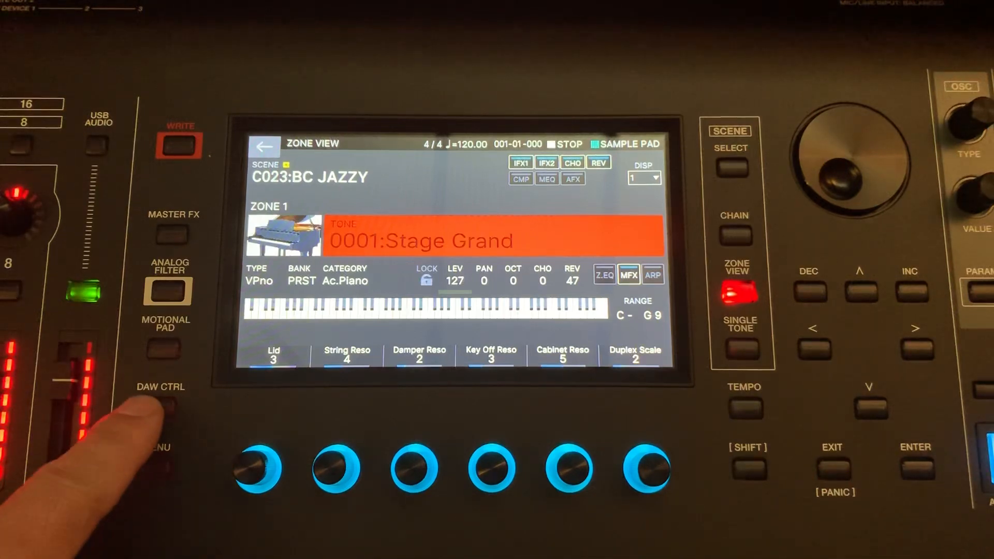
- Return to Logic DAW Control and bank up to tracks 17–22 with aux channels 221–223
{"action": "left_click", "coordinate": [167, 412]}
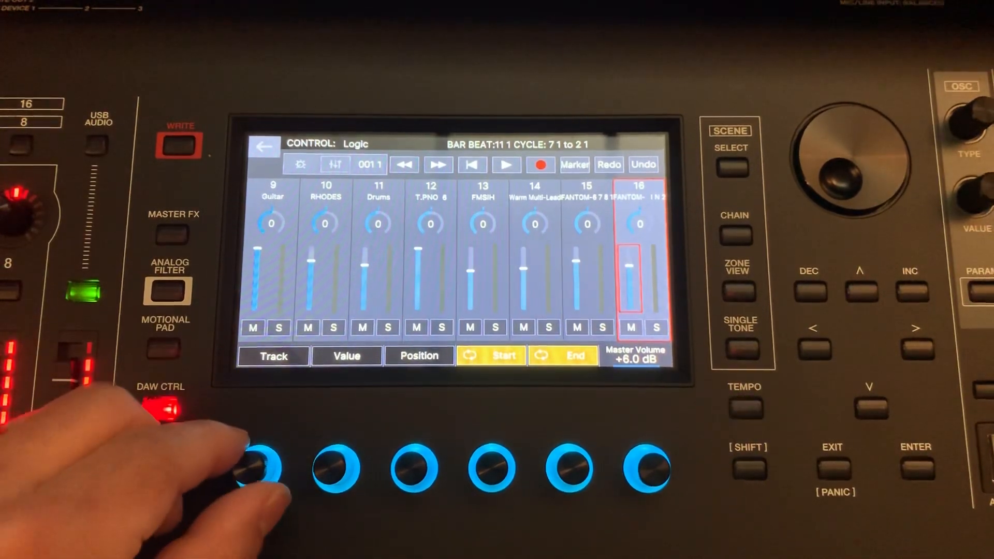
{"action": "left_click", "coordinate": [272, 355]}
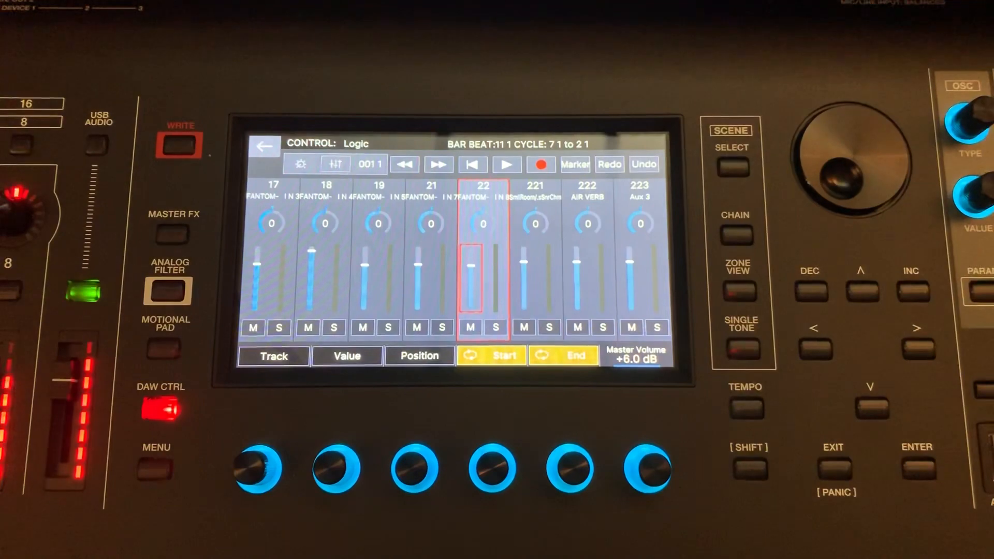
- Start Logic playback from the on-screen transport, running past bar 11
{"action": "left_click", "coordinate": [506, 164]}
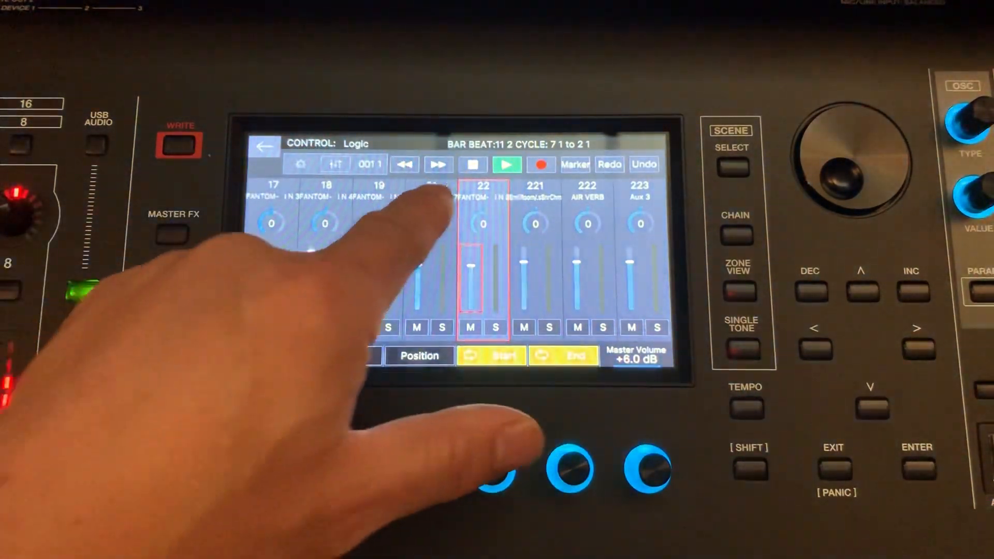